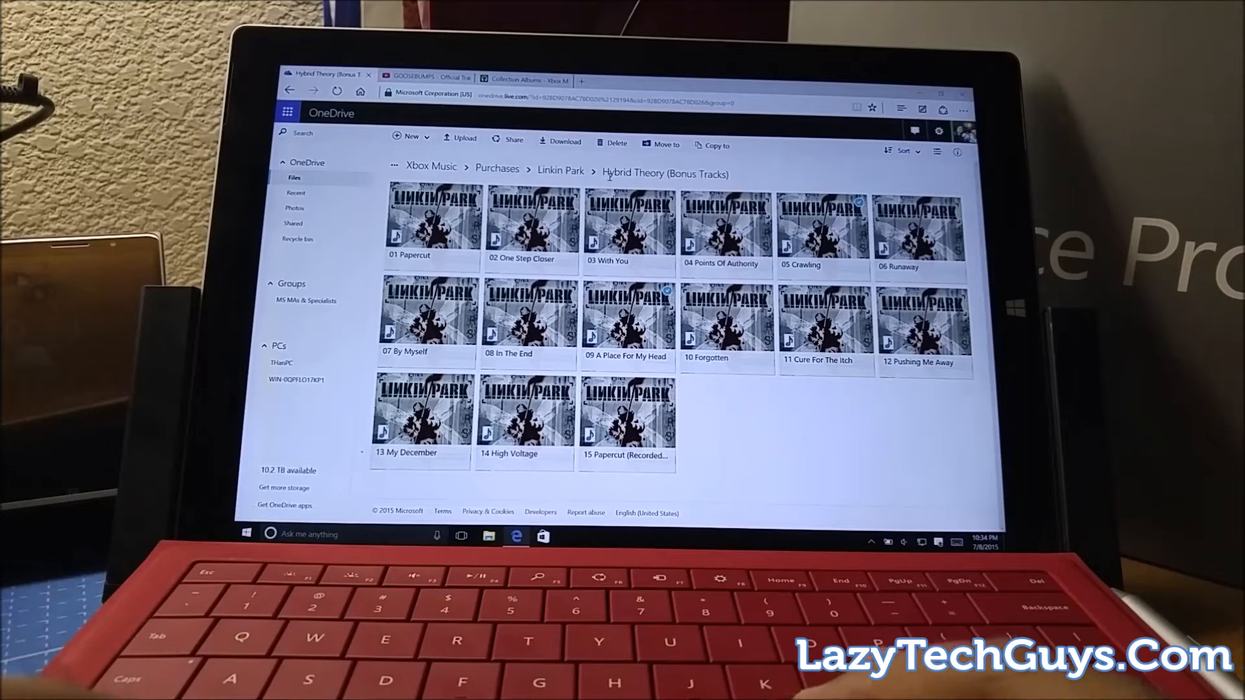
- Switch to the GOOSEBUMPS - Official Trailer (HD) tab and let the trailer keep playing
left_click(428, 76)
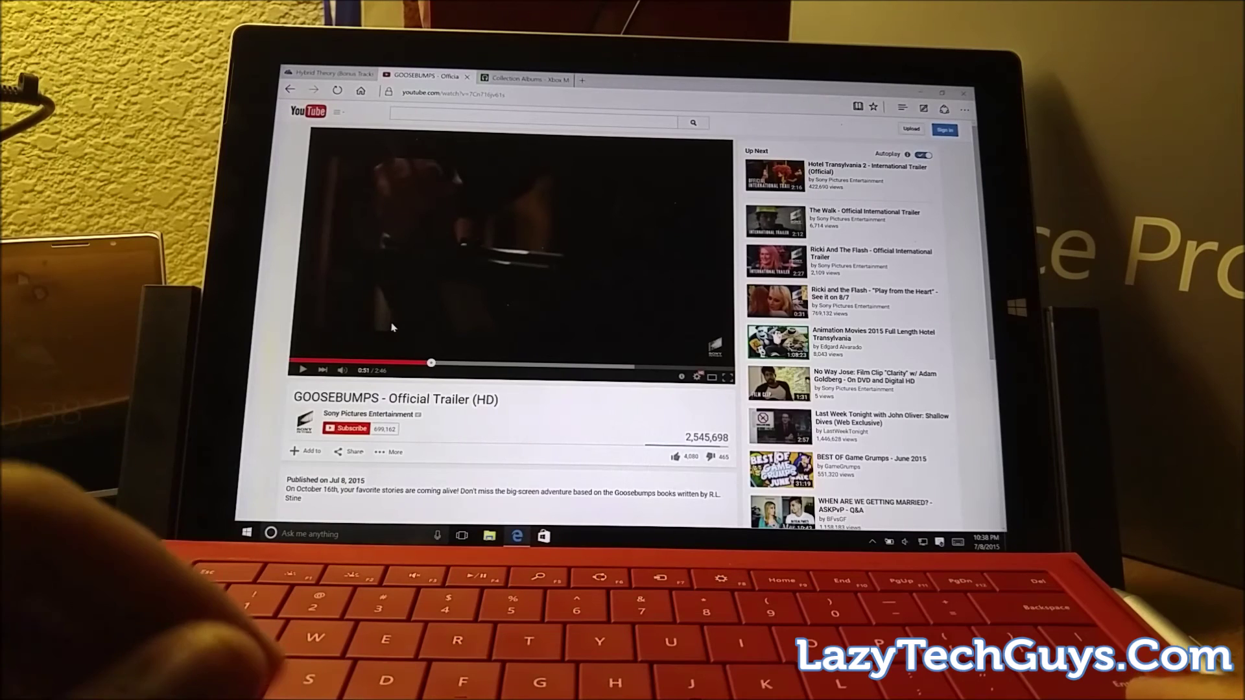